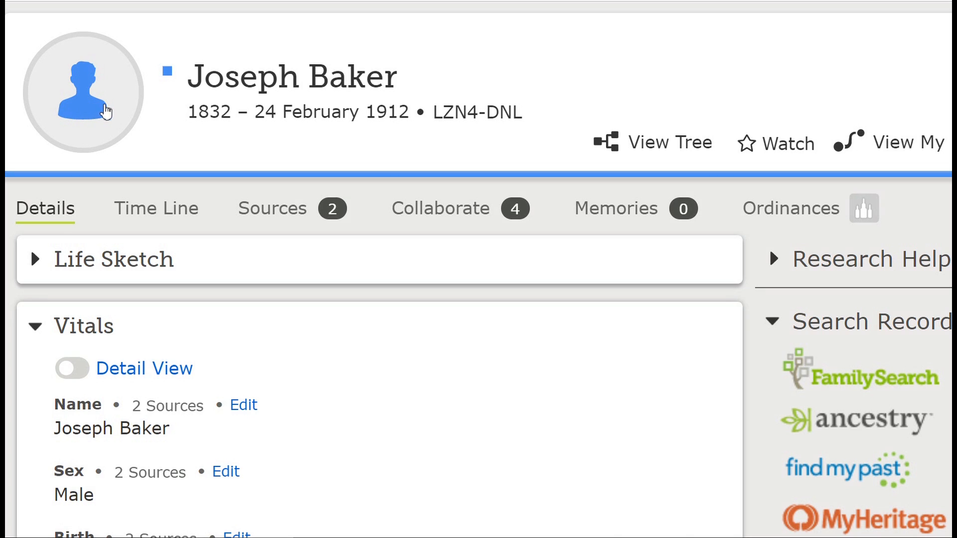
mouse_move(87, 103)
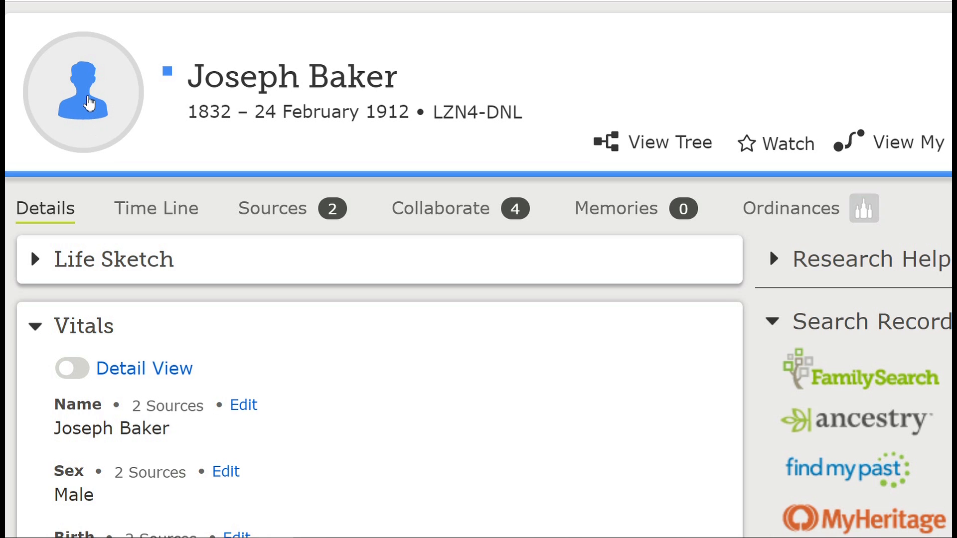
left_click(88, 98)
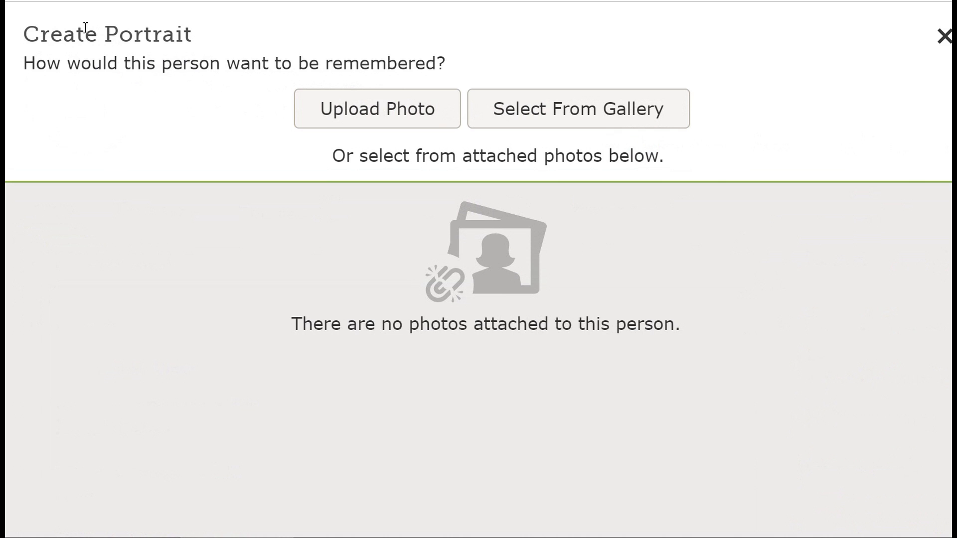
mouse_move(87, 96)
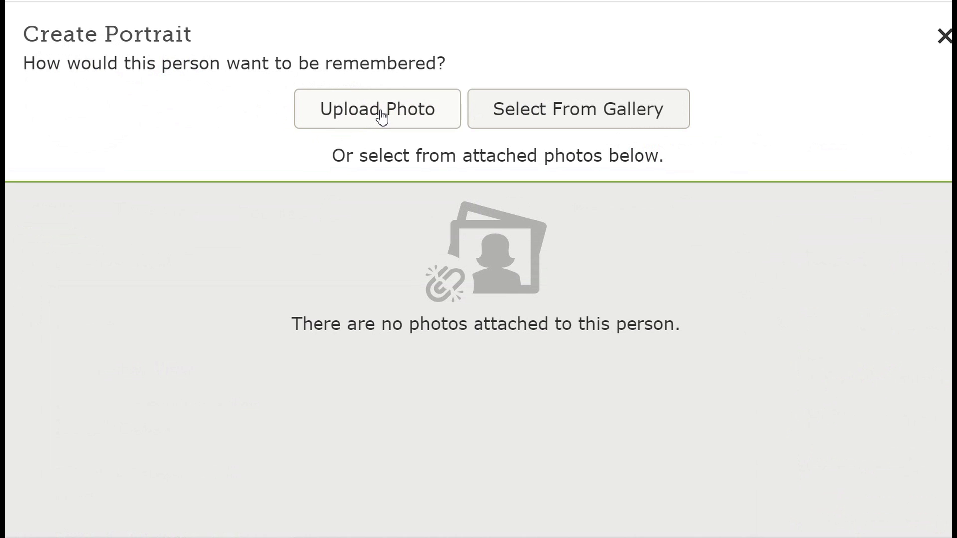
left_click(377, 111)
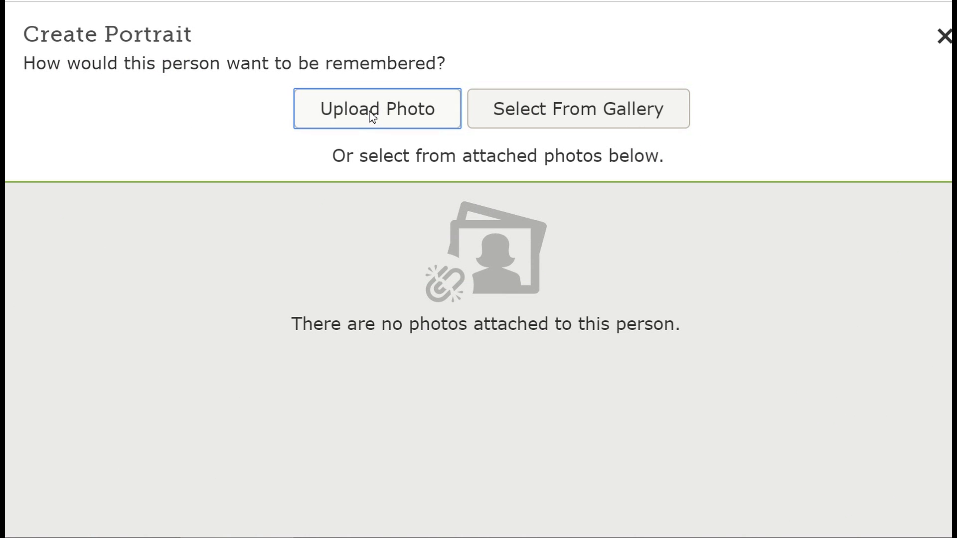
left_click(377, 107)
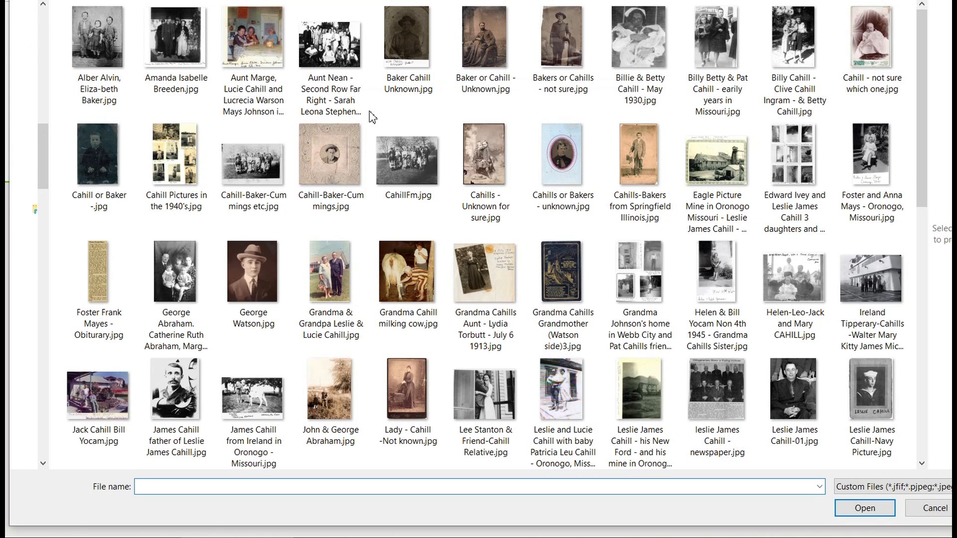
left_click(331, 40)
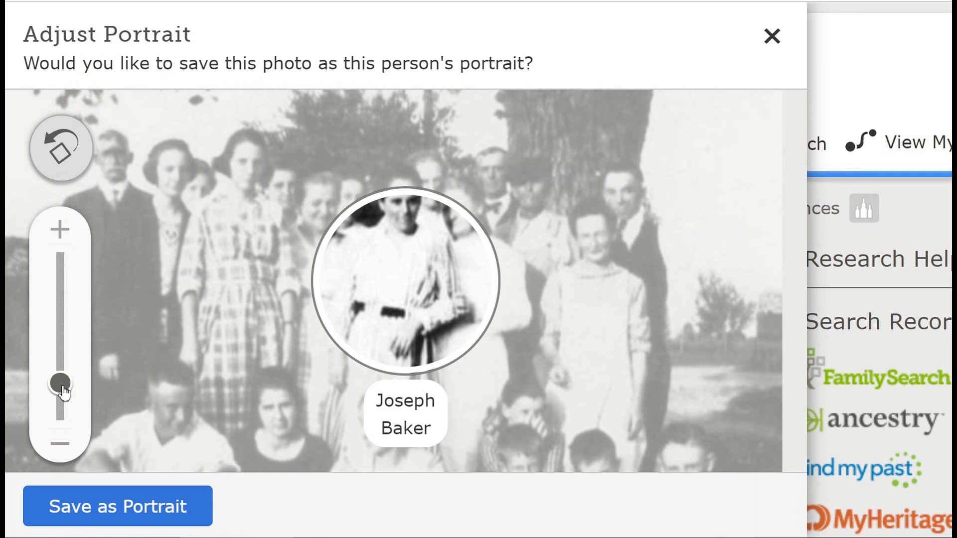
left_click_drag(61, 385, 61, 372)
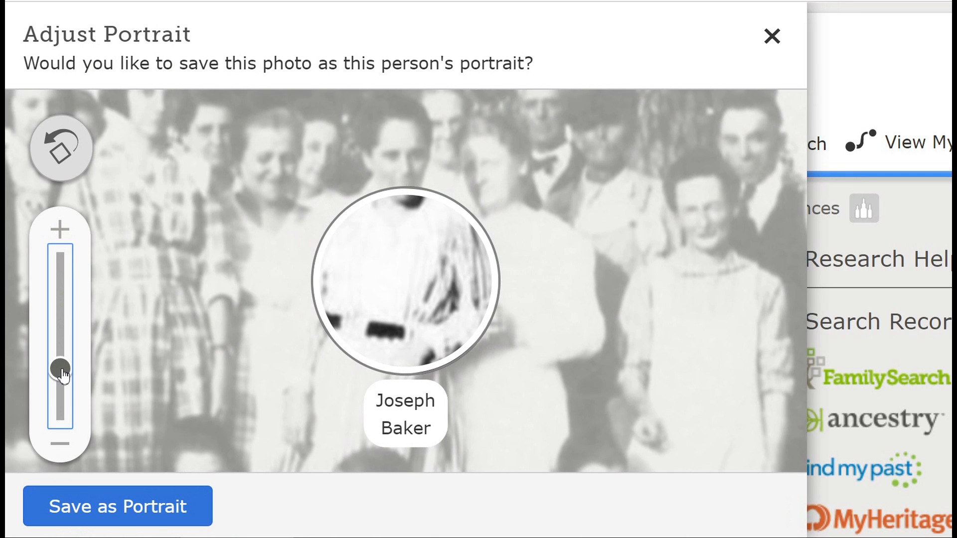
left_click_drag(60, 369, 60, 345)
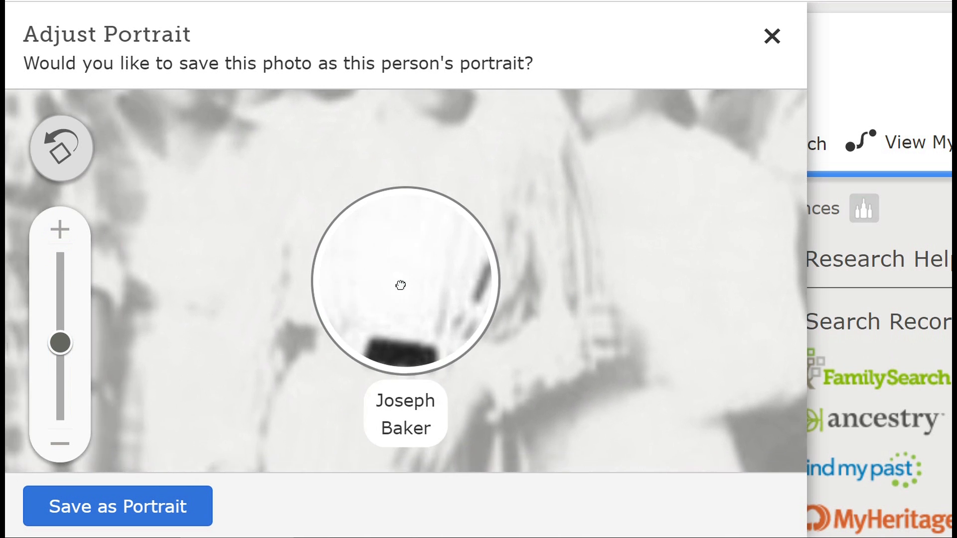
left_click_drag(401, 285, 195, 385)
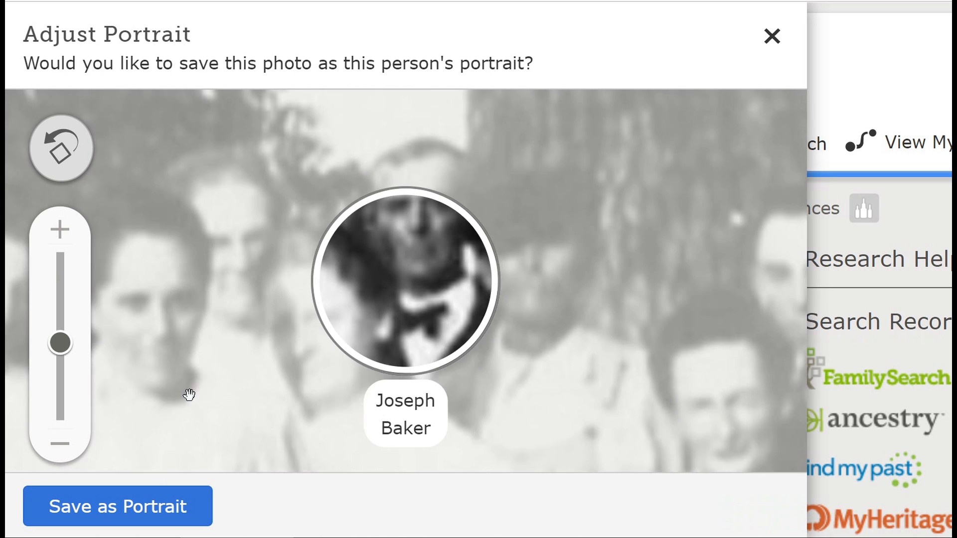
left_click_drag(189, 394, 176, 455)
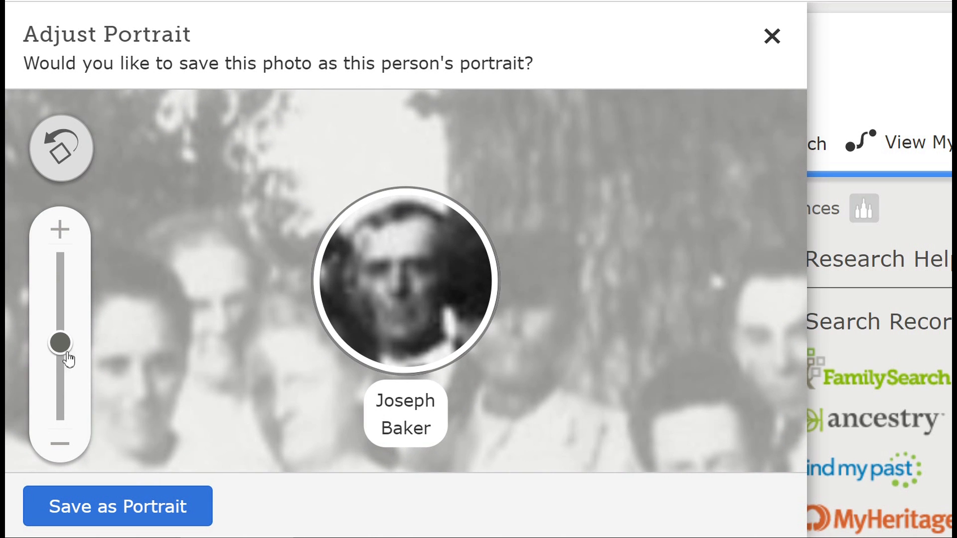
left_click_drag(60, 343, 59, 360)
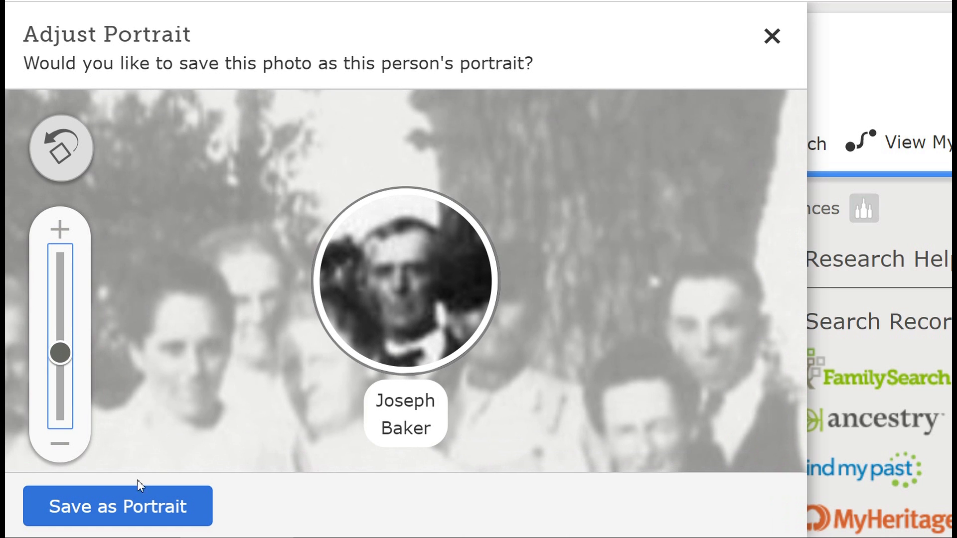
left_click(117, 506)
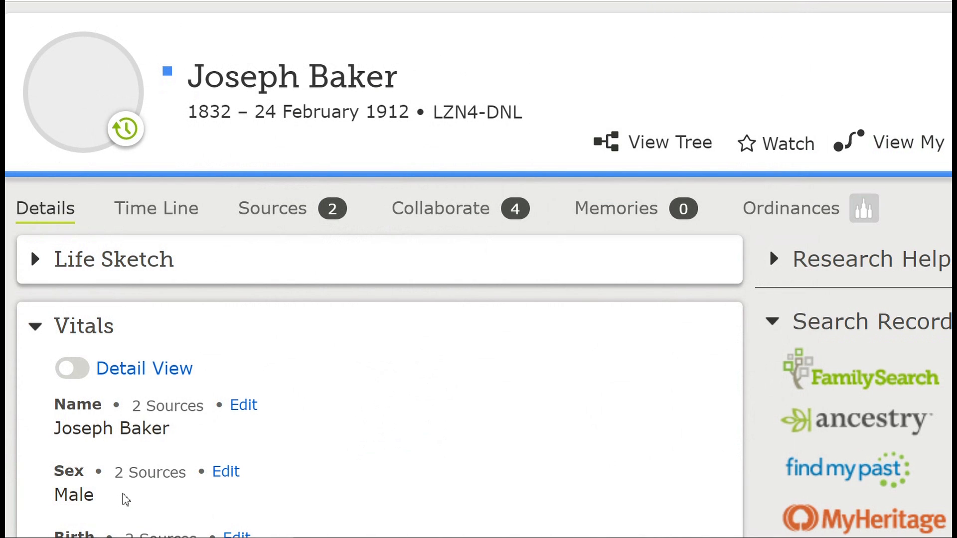
mouse_move(141, 486)
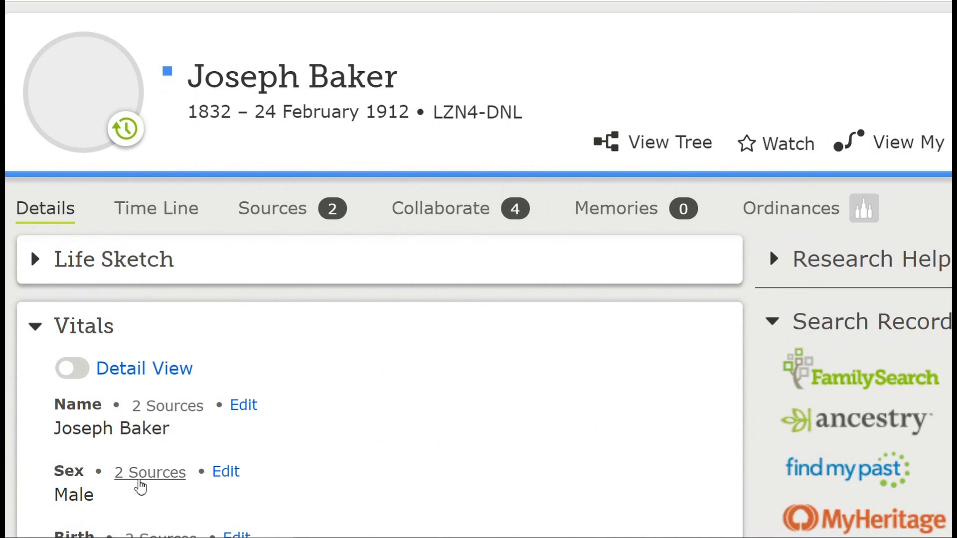